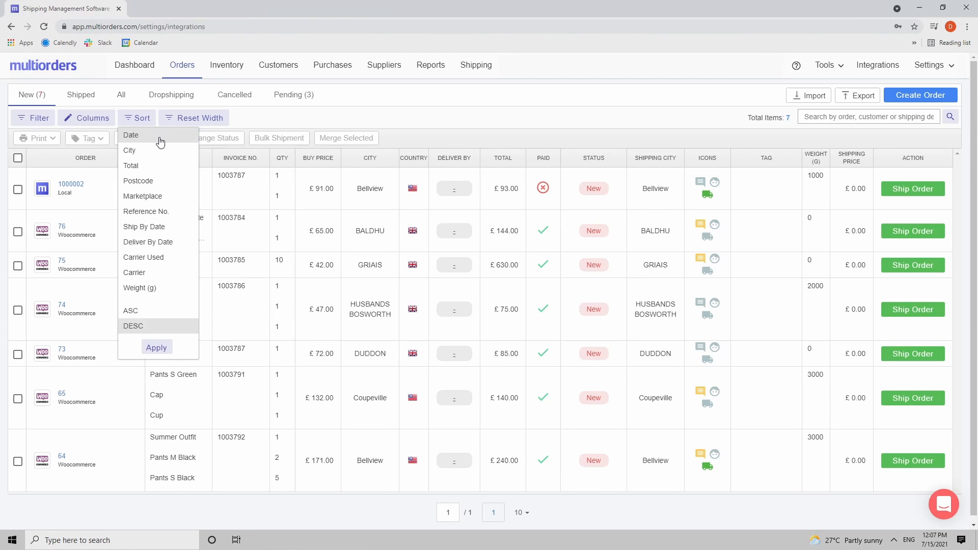
pyautogui.moveTo(173, 289)
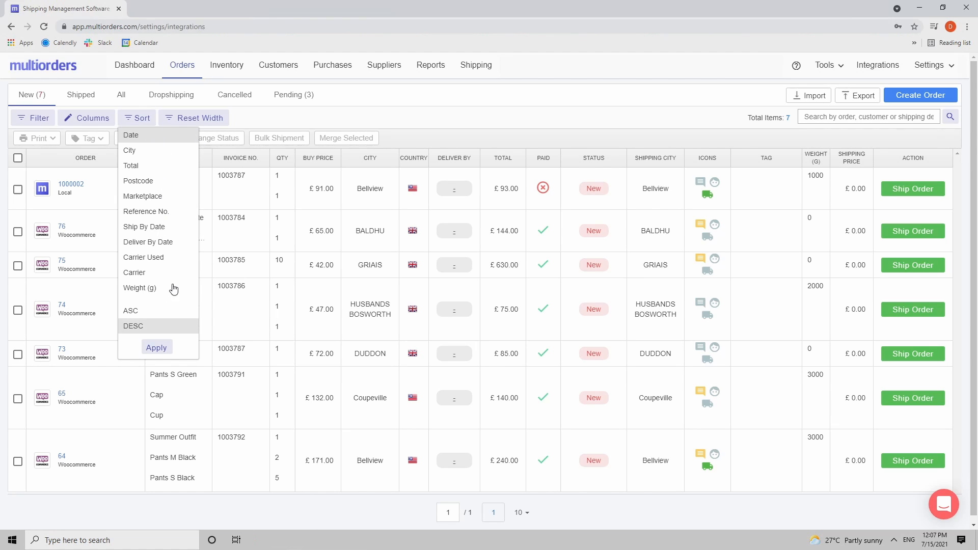
pyautogui.moveTo(129, 315)
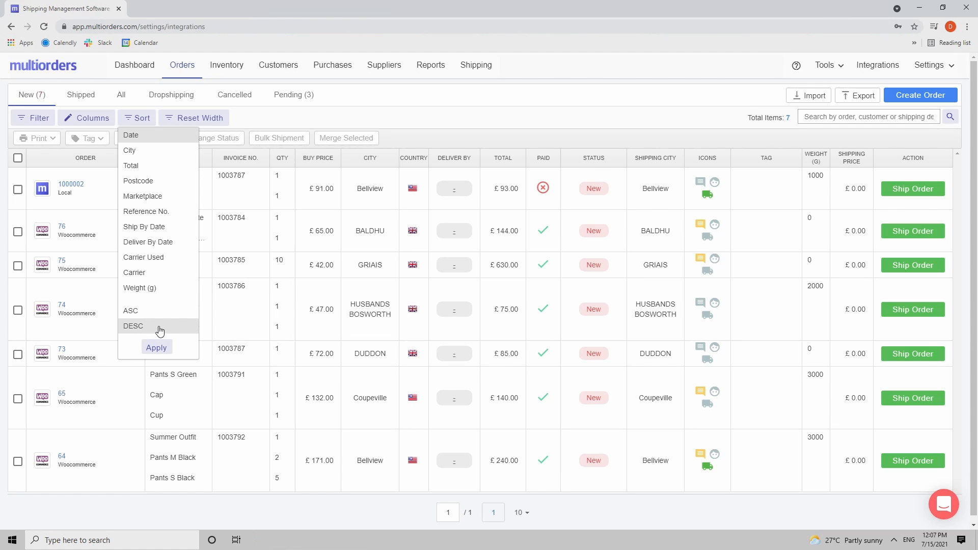
pyautogui.moveTo(162, 173)
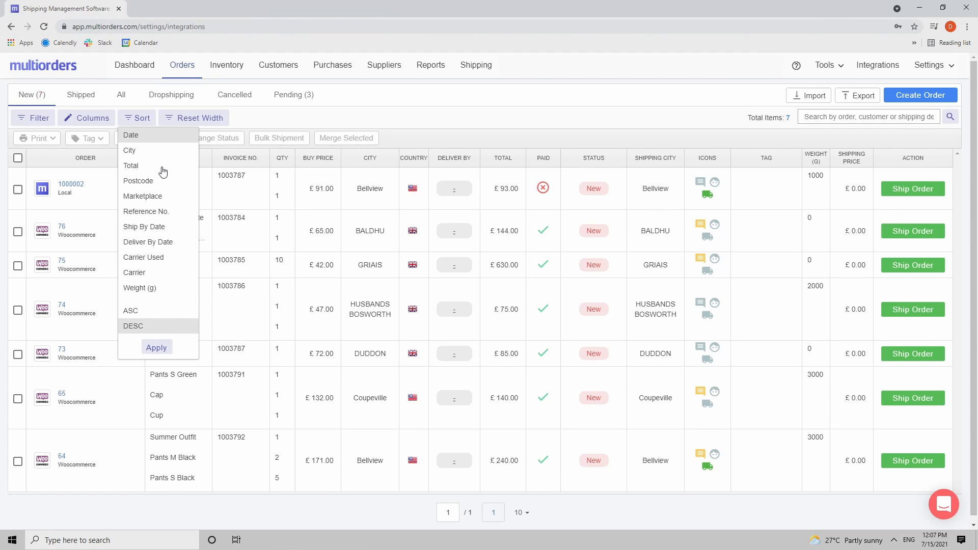
pyautogui.moveTo(135, 318)
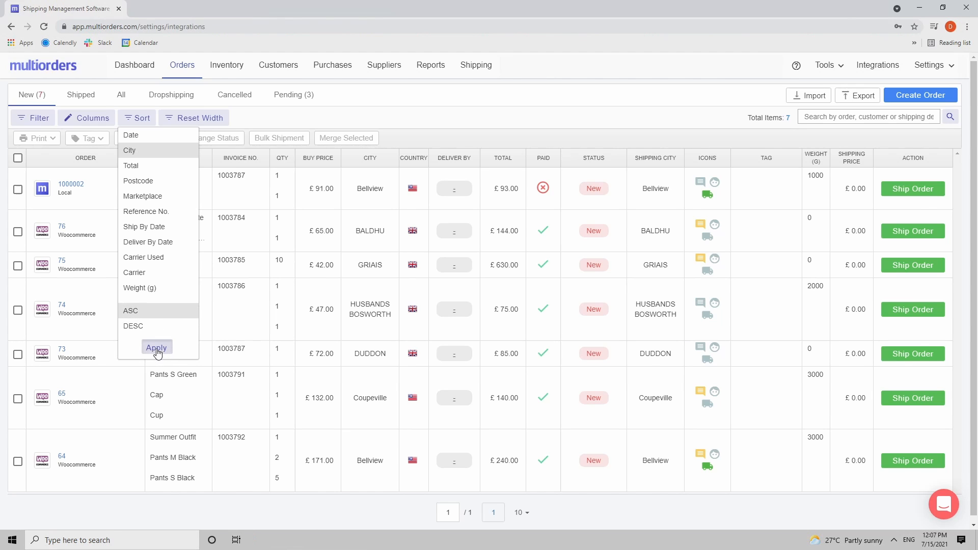
# Step: Apply the City ascending sort so orders run from BALDHU to HUSBANDS BOSWORTH
pyautogui.click(157, 348)
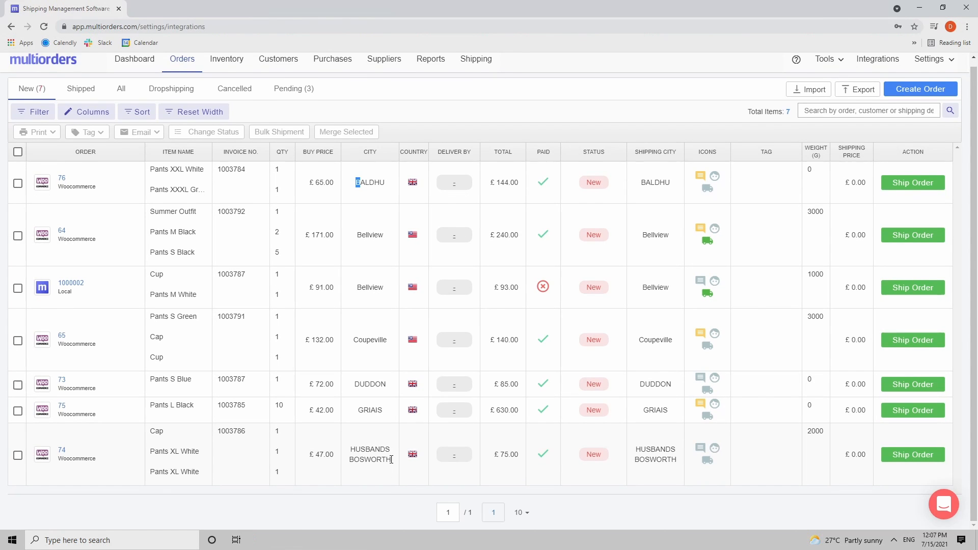
pyautogui.moveTo(417, 422)
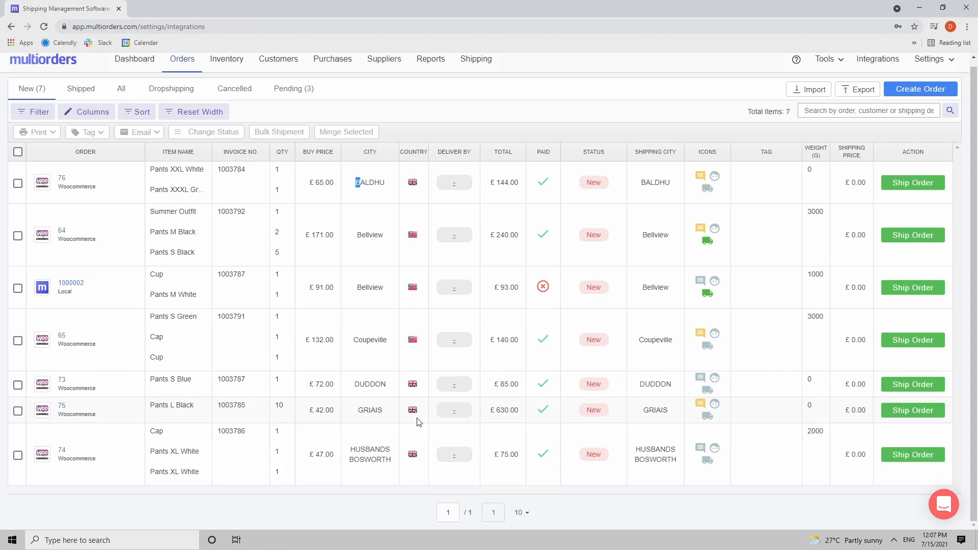
# Step: Raise the orders-per-page count to 50 and confirm the slower-loading warning
pyautogui.click(519, 513)
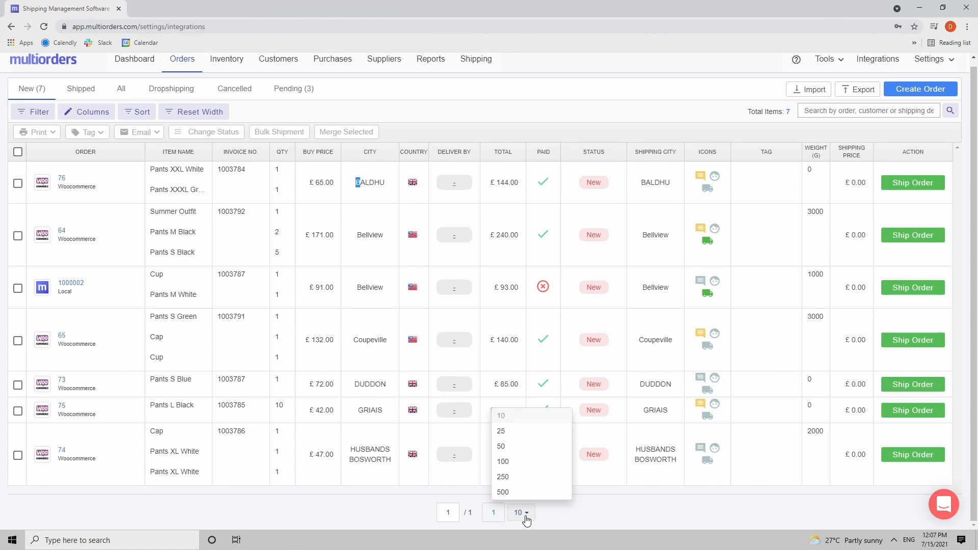
pyautogui.moveTo(525, 464)
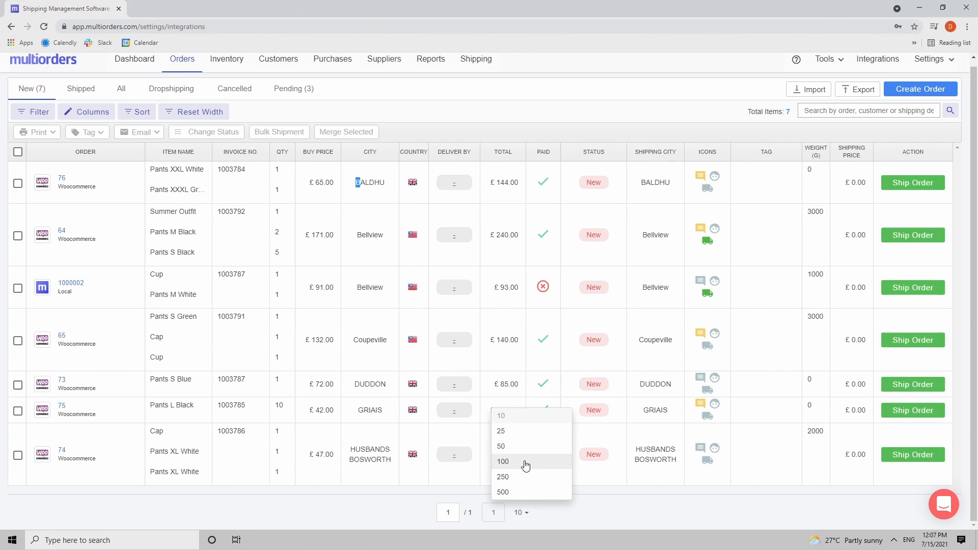
pyautogui.click(503, 460)
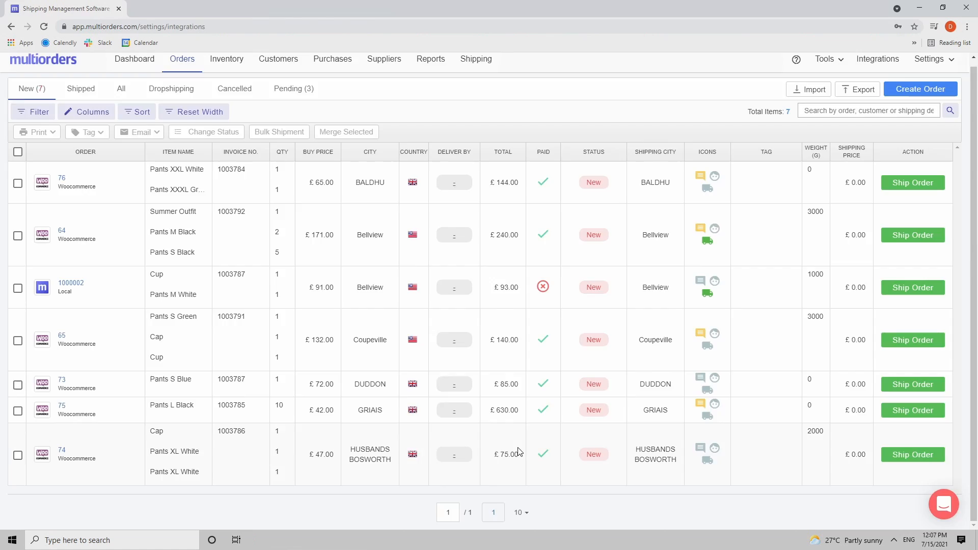
pyautogui.click(519, 513)
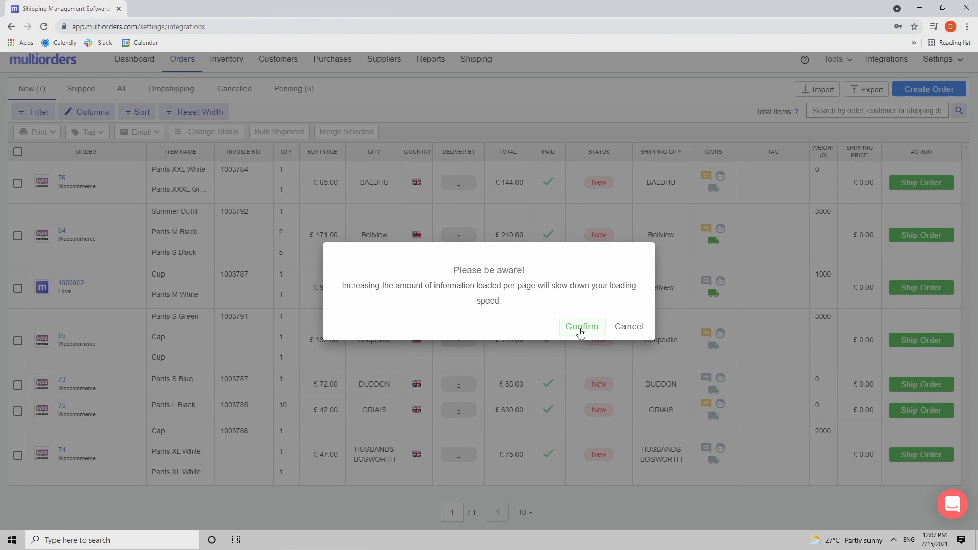
pyautogui.click(582, 326)
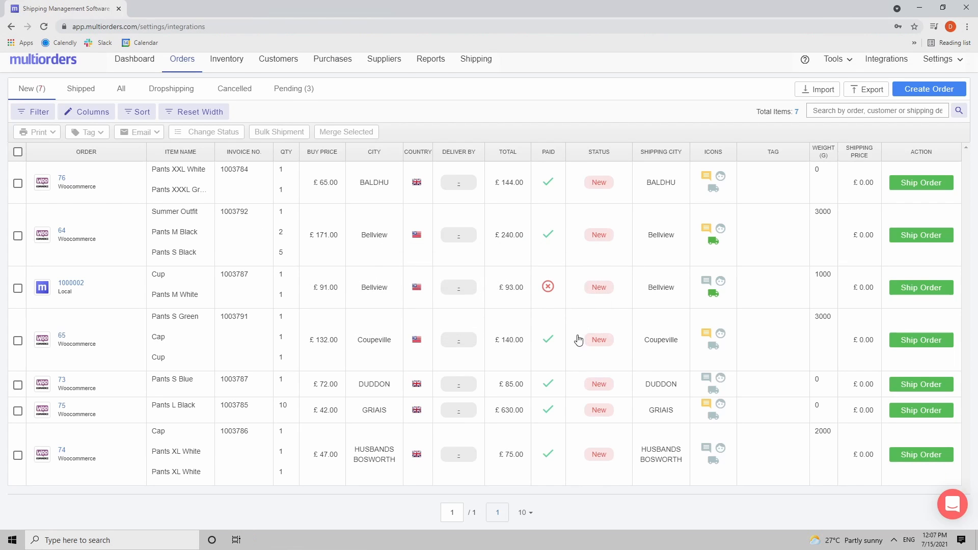
# Step: Revisit the per-page count choices, then switch to the Integrations settings page
pyautogui.click(522, 513)
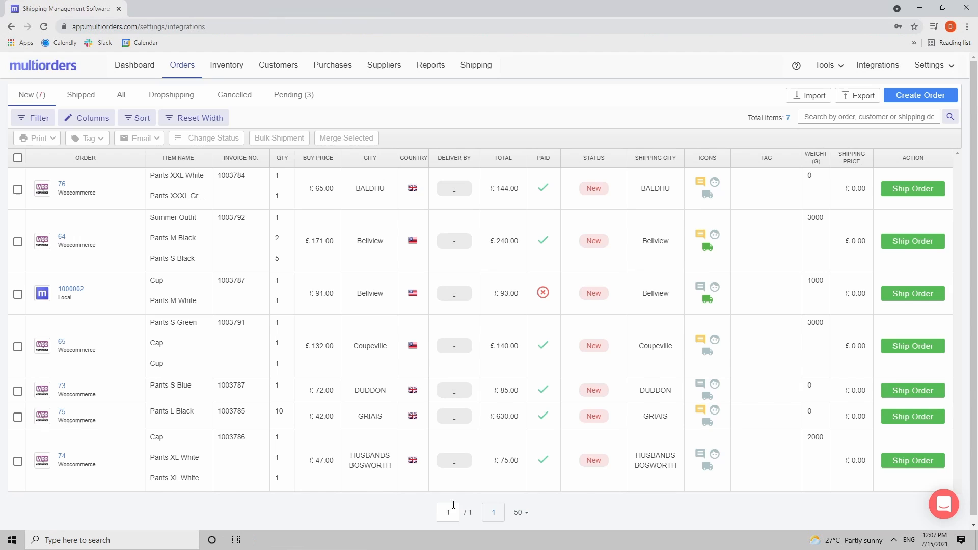
pyautogui.click(521, 513)
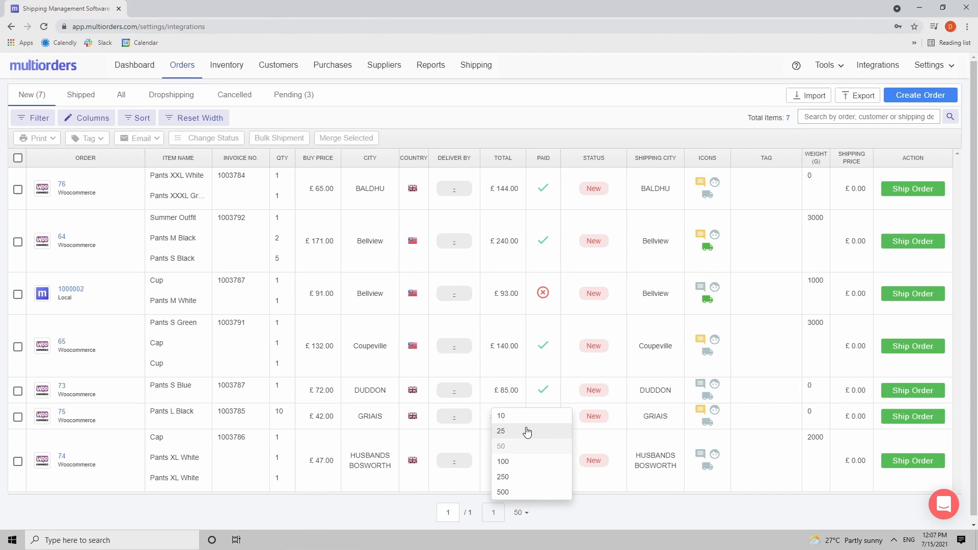
pyautogui.click(878, 65)
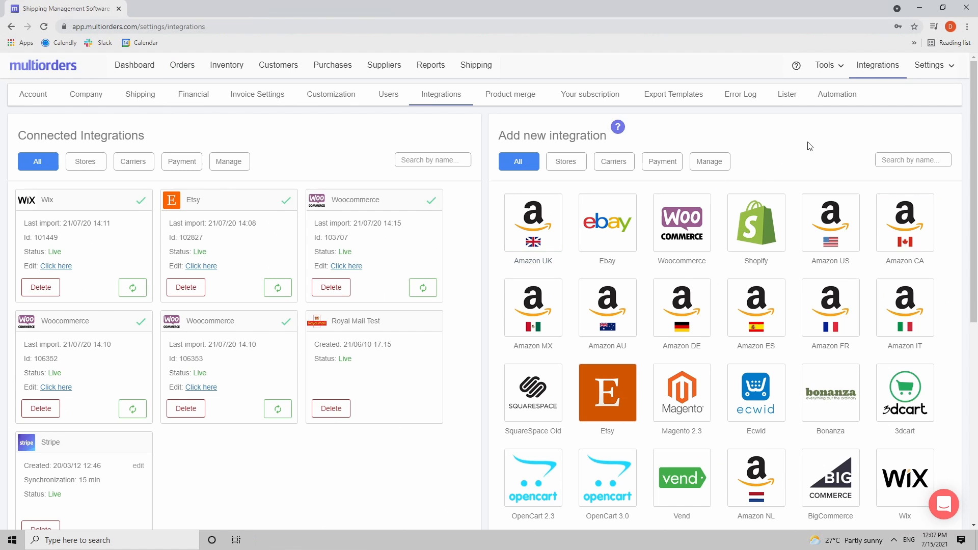
pyautogui.moveTo(801, 60)
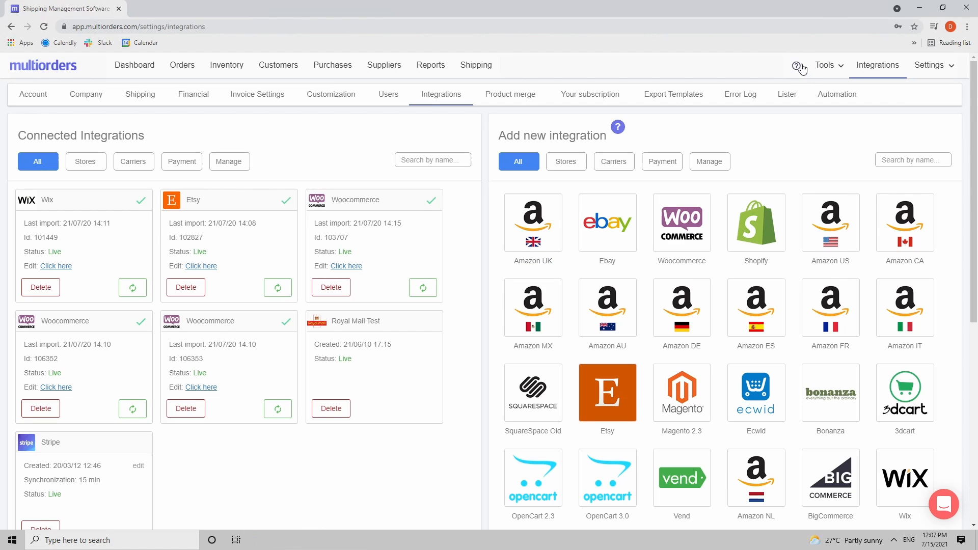
# Step: Browse the help center collections: Quick Start, Orders, Inventory, FAQ and more
pyautogui.click(800, 66)
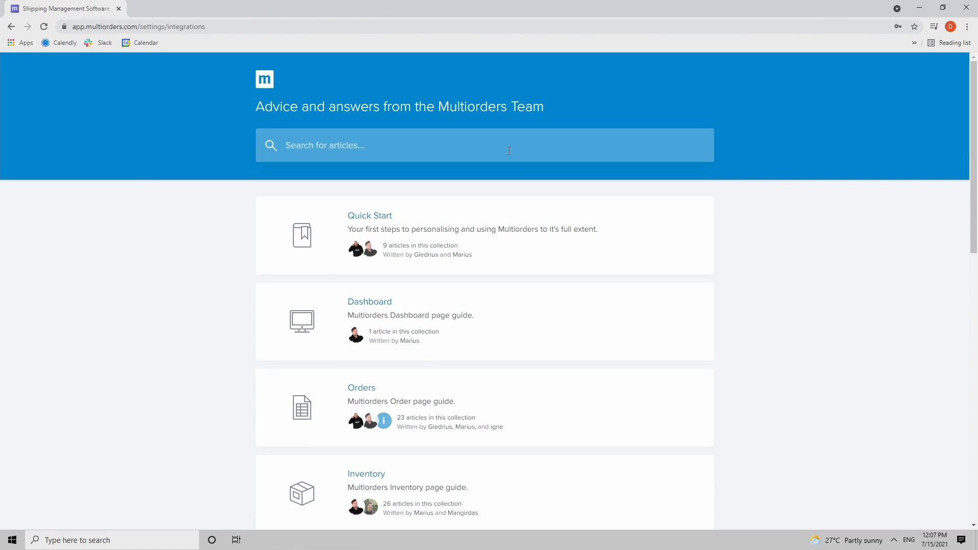
pyautogui.moveTo(256, 155)
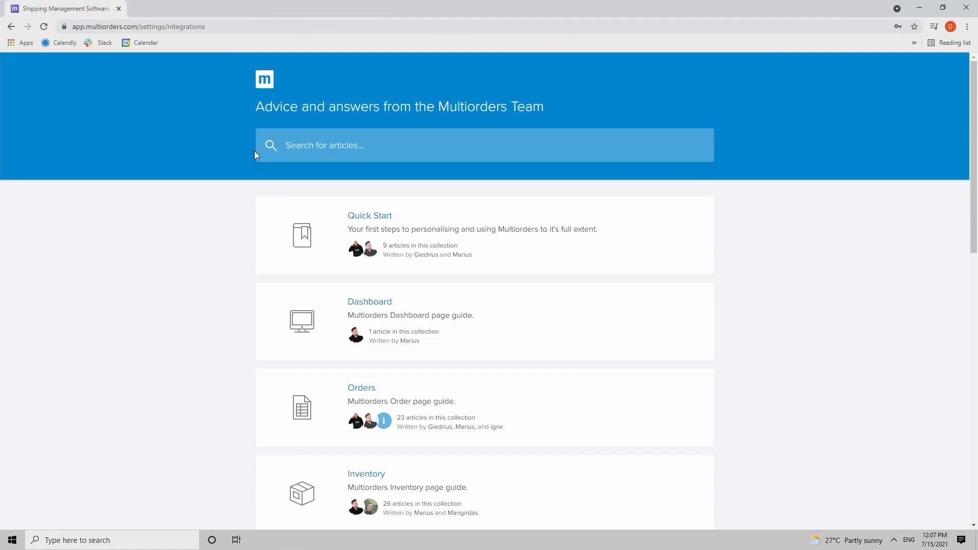
pyautogui.scroll(-3)
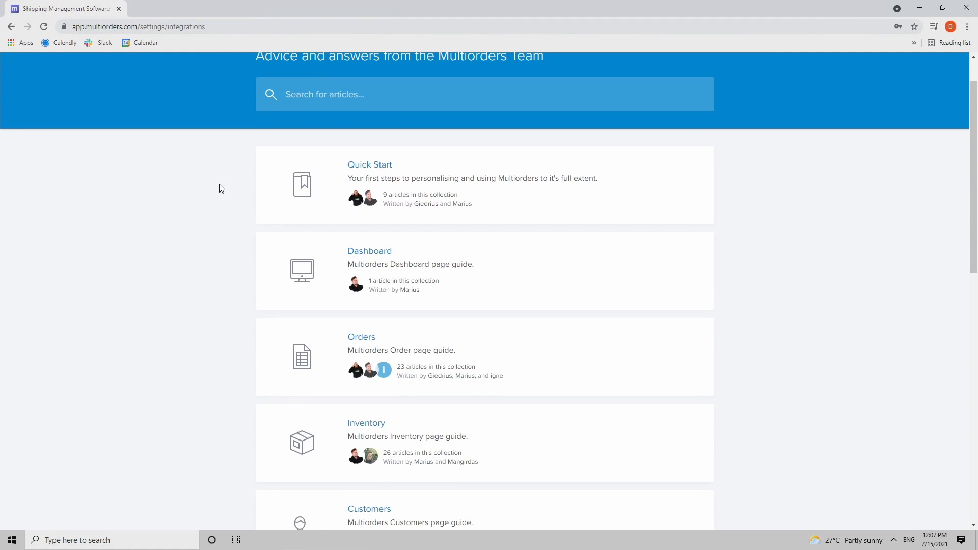
pyautogui.scroll(-3)
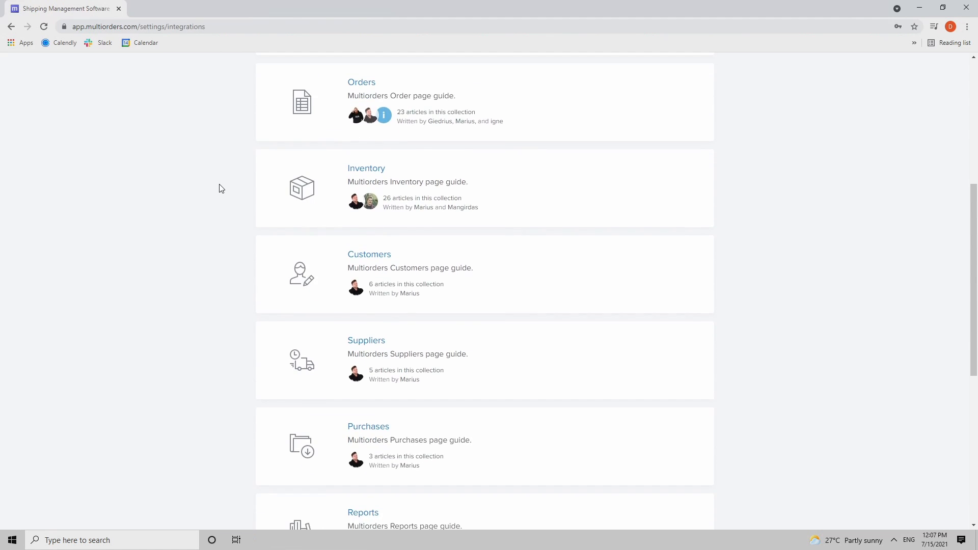
pyautogui.scroll(-3)
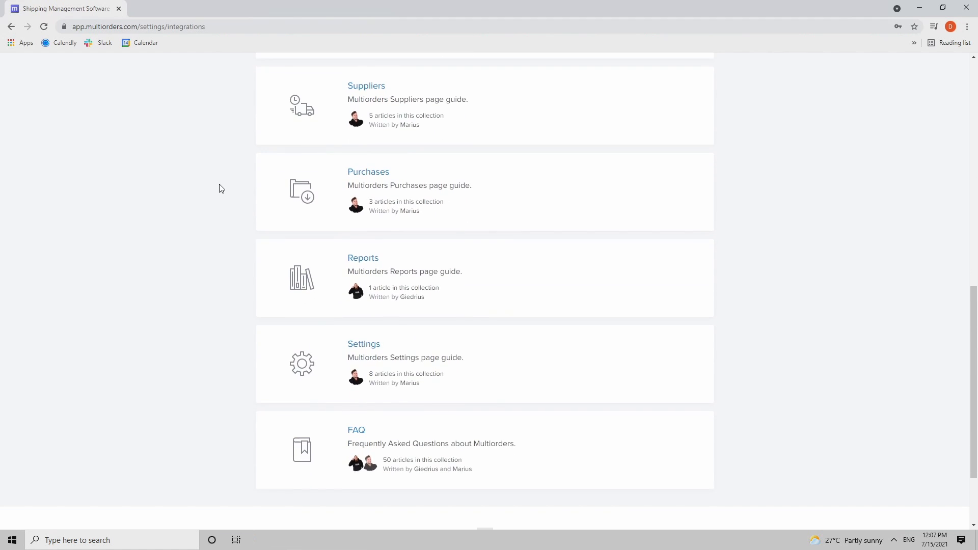
pyautogui.scroll(3)
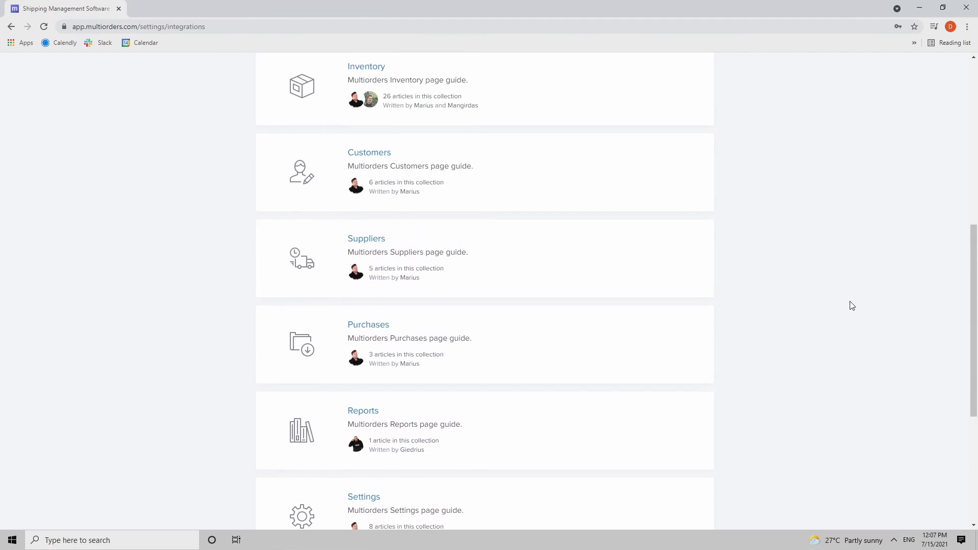
pyautogui.scroll(3)
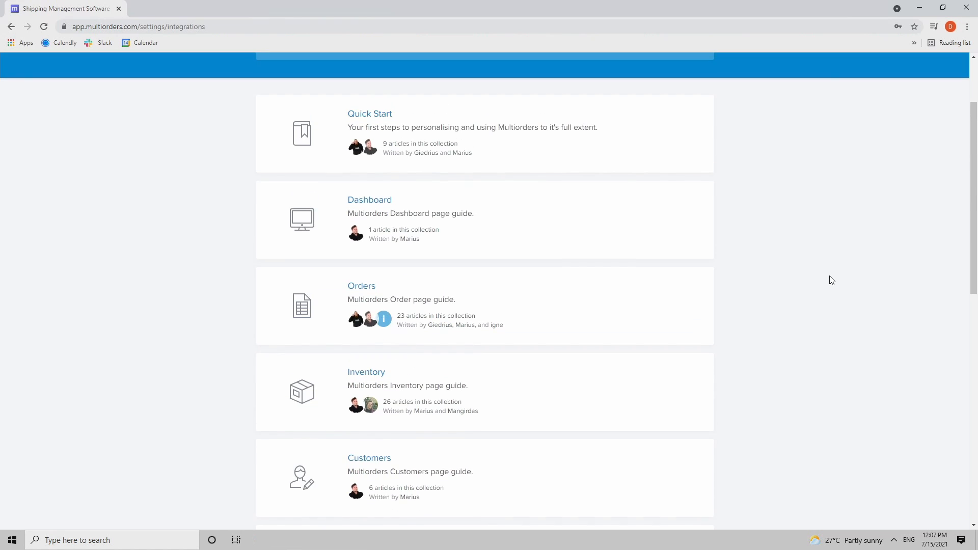
pyautogui.scroll(3)
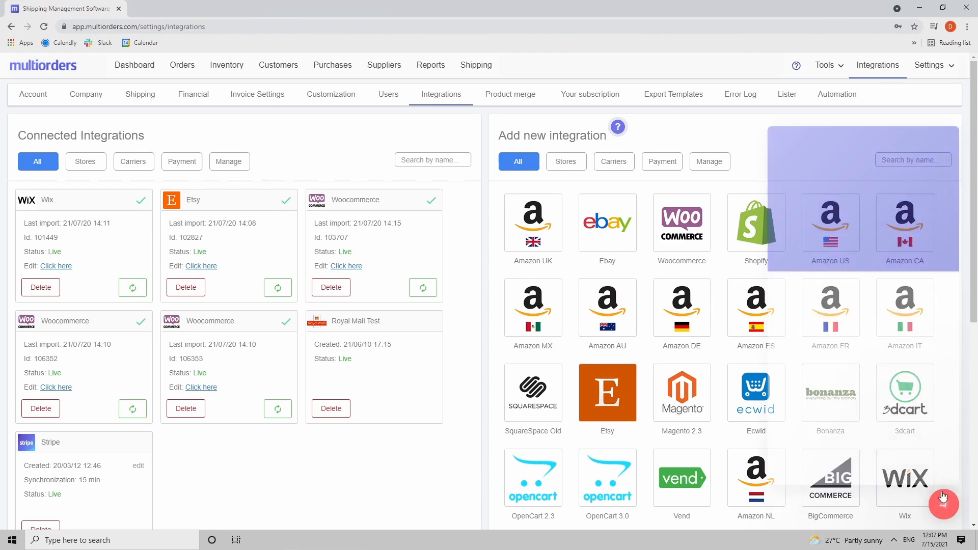
# Step: Show the live chat greeting over the Integrations page via the chat bubble
pyautogui.click(943, 504)
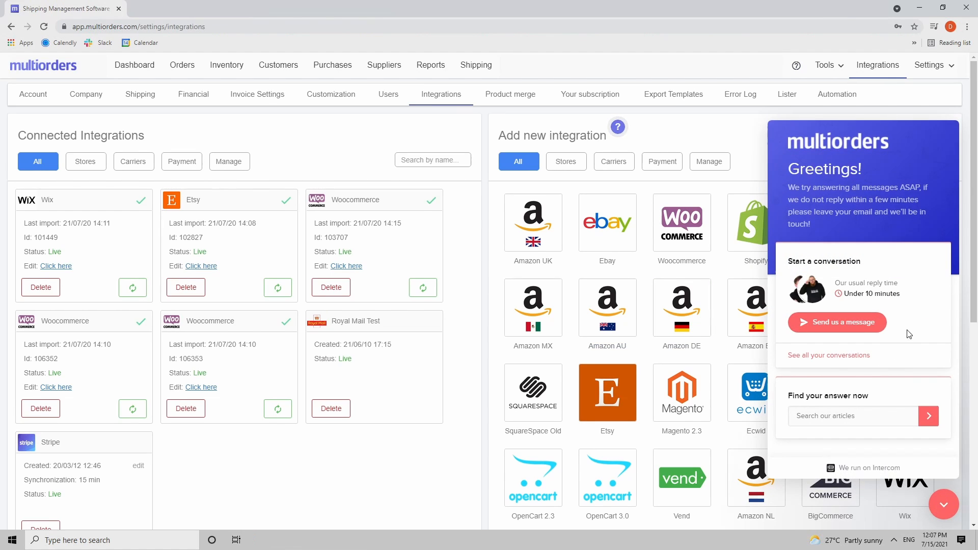
pyautogui.moveTo(919, 490)
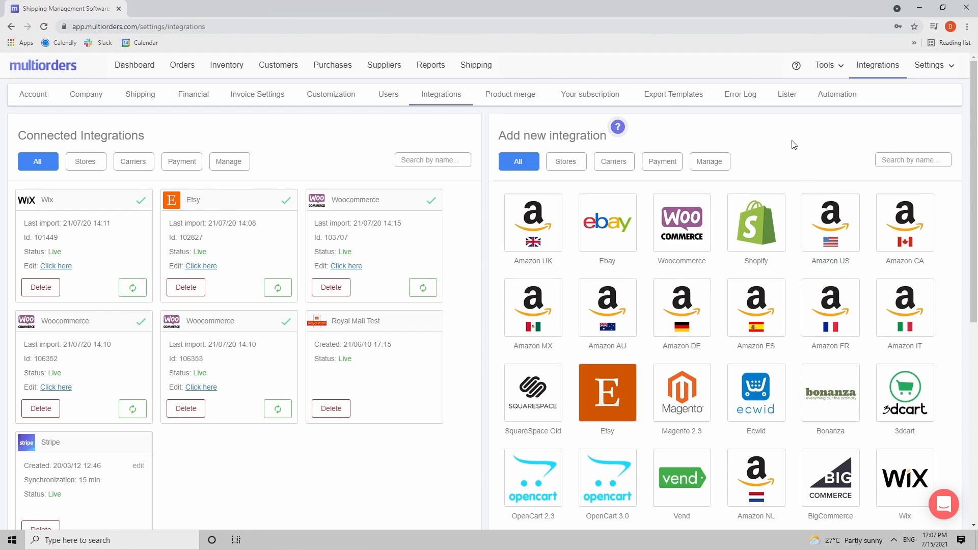
pyautogui.moveTo(769, 143)
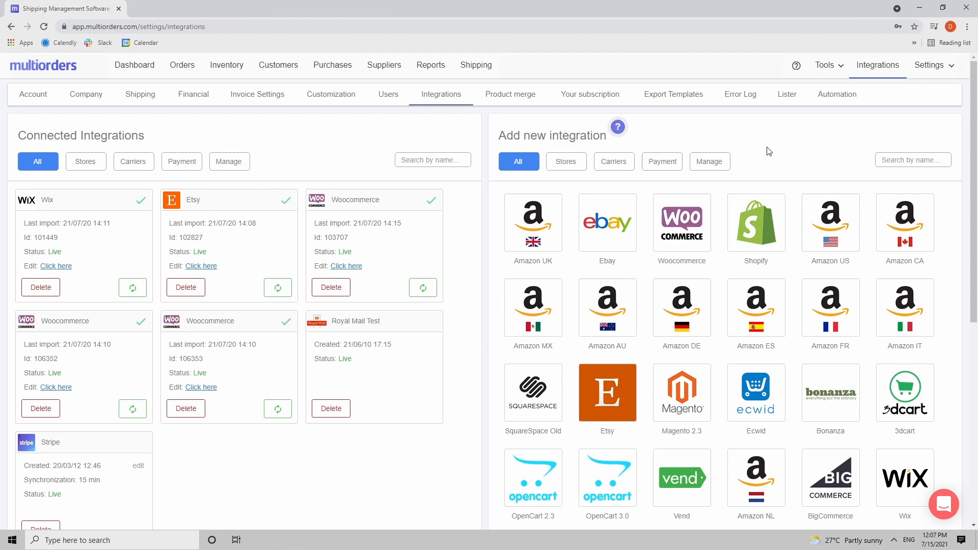
pyautogui.moveTo(761, 148)
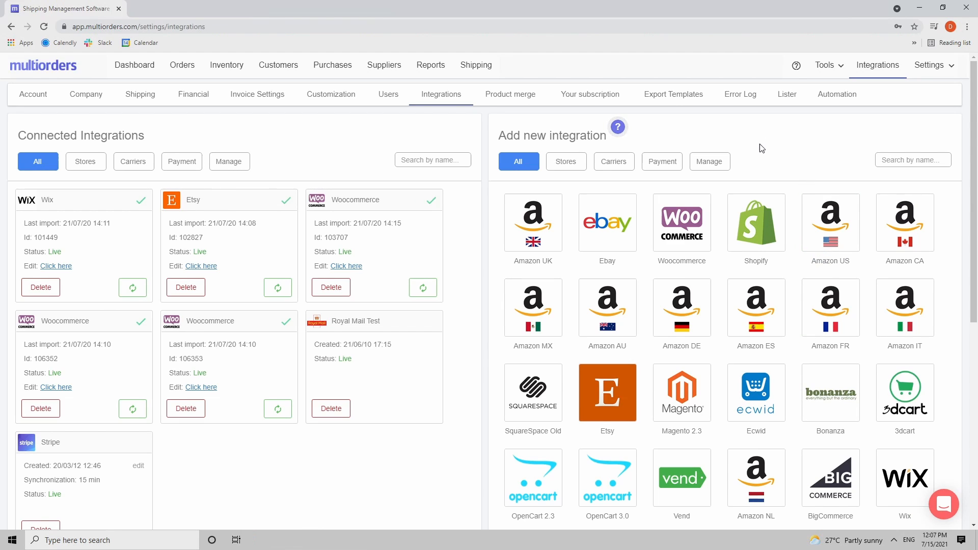